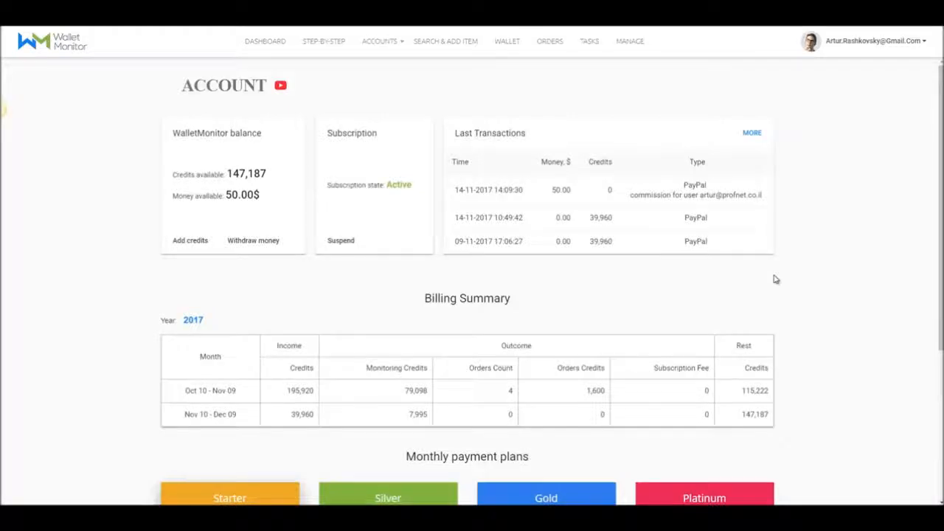
pyautogui.moveTo(185, 73)
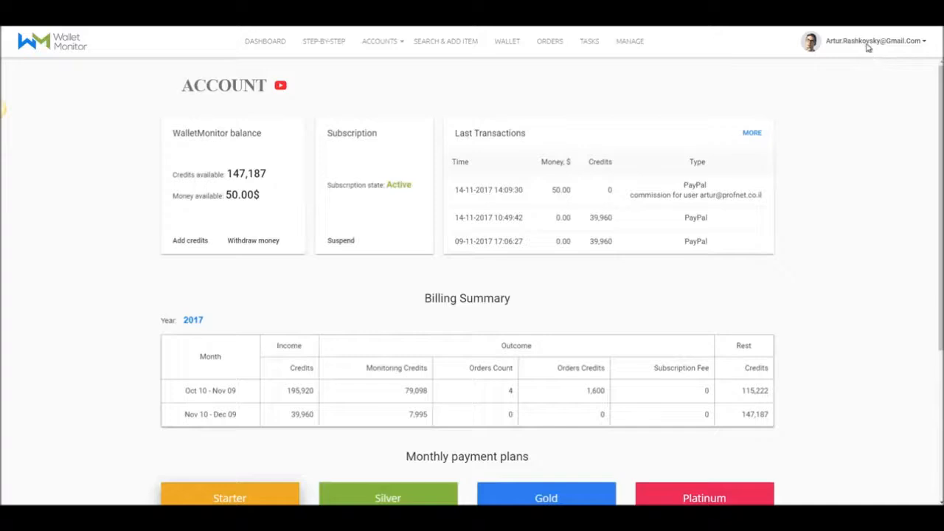
# - Add $10 from the Bonus account, converting it into 40,000 credits, and confirm
pyautogui.click(873, 41)
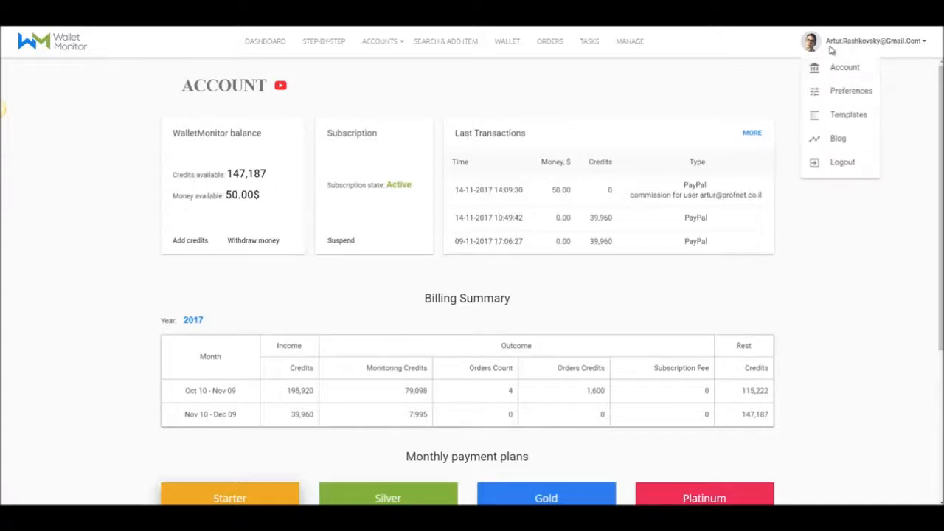
pyautogui.moveTo(779, 77)
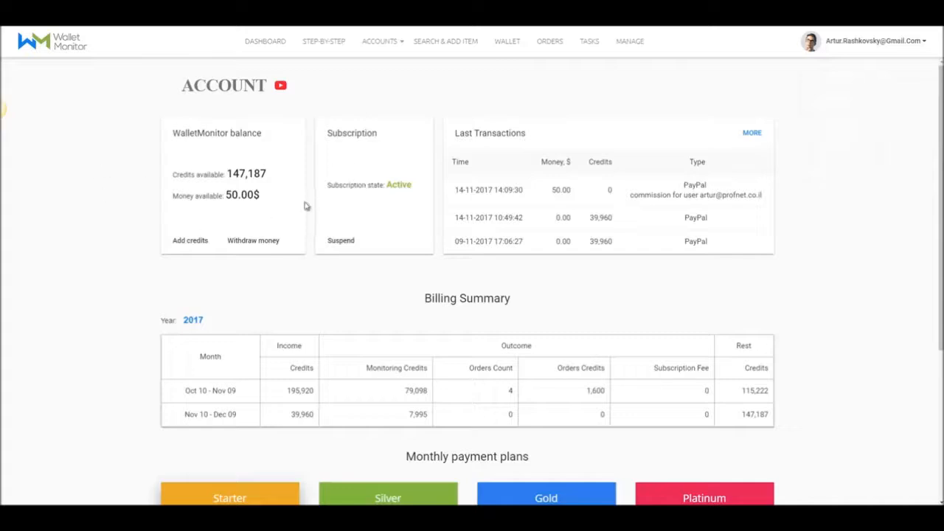
pyautogui.moveTo(372, 214)
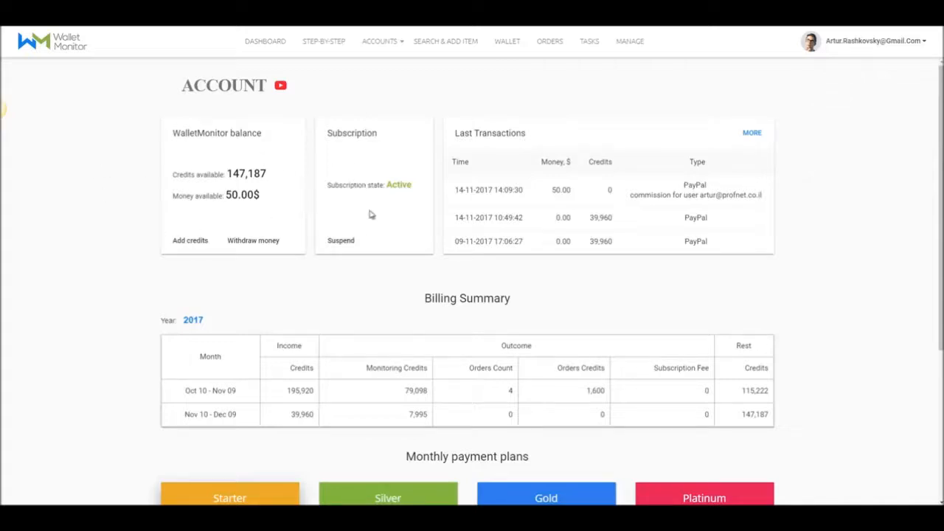
pyautogui.moveTo(400, 264)
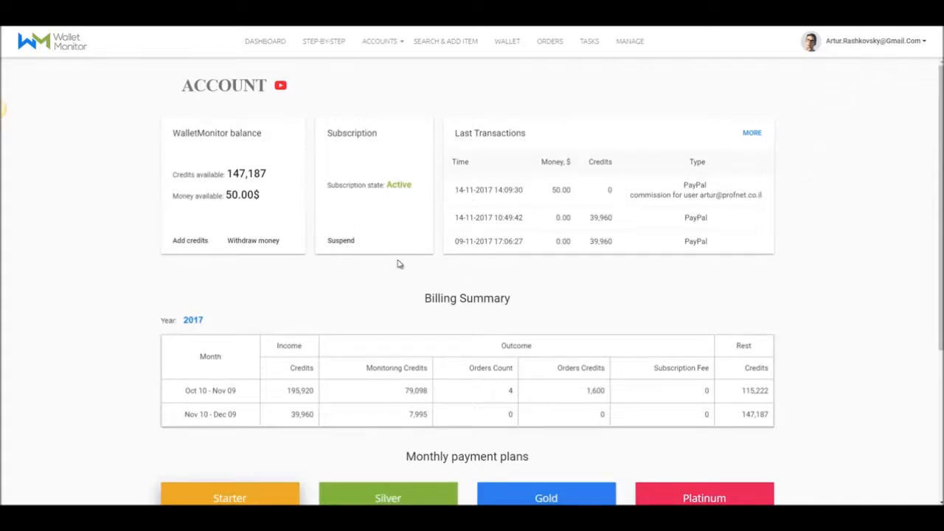
pyautogui.moveTo(391, 267)
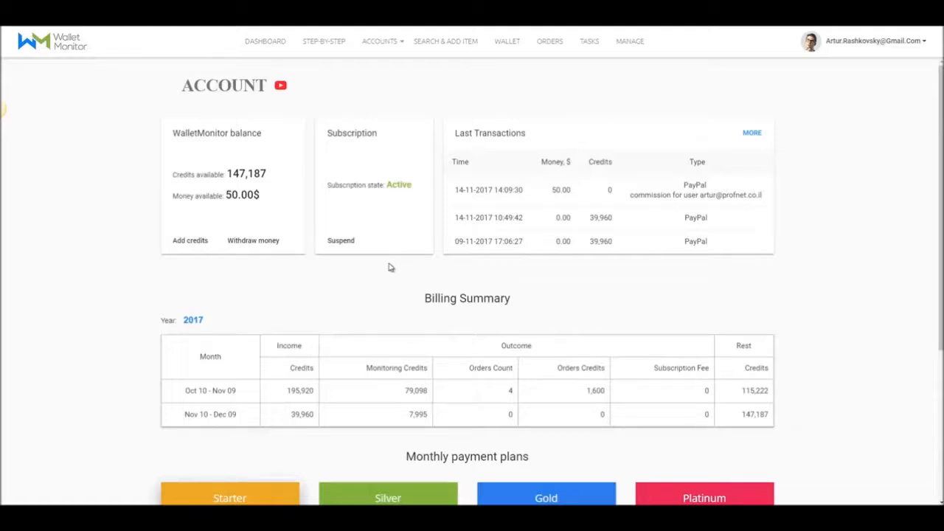
pyautogui.moveTo(318, 249)
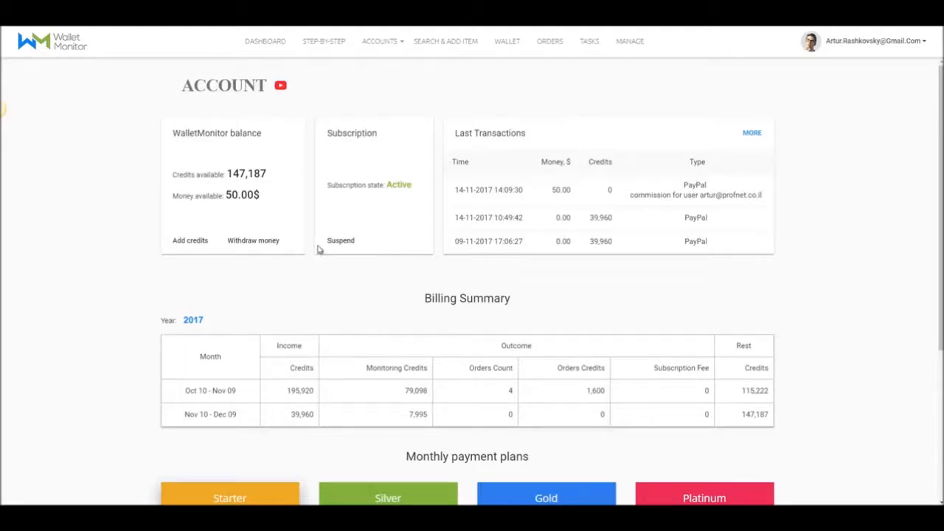
pyautogui.moveTo(224, 169)
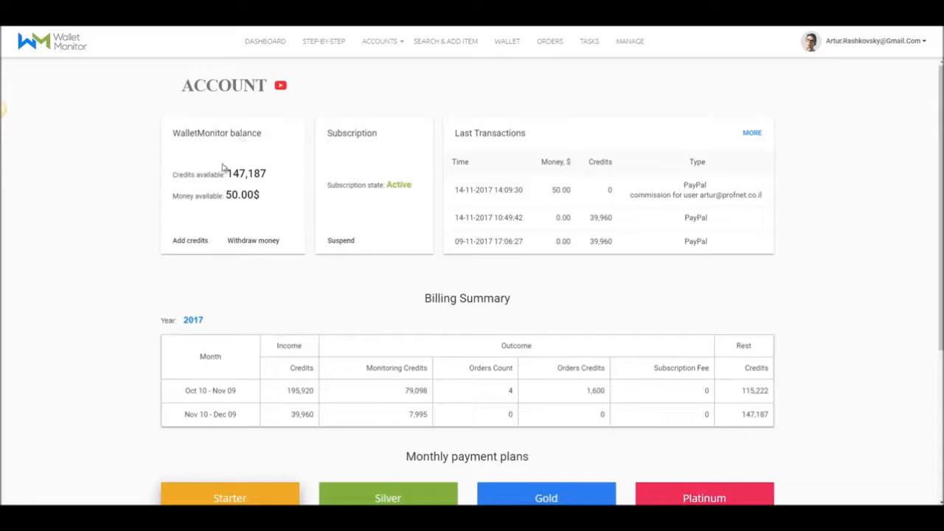
pyautogui.moveTo(236, 157)
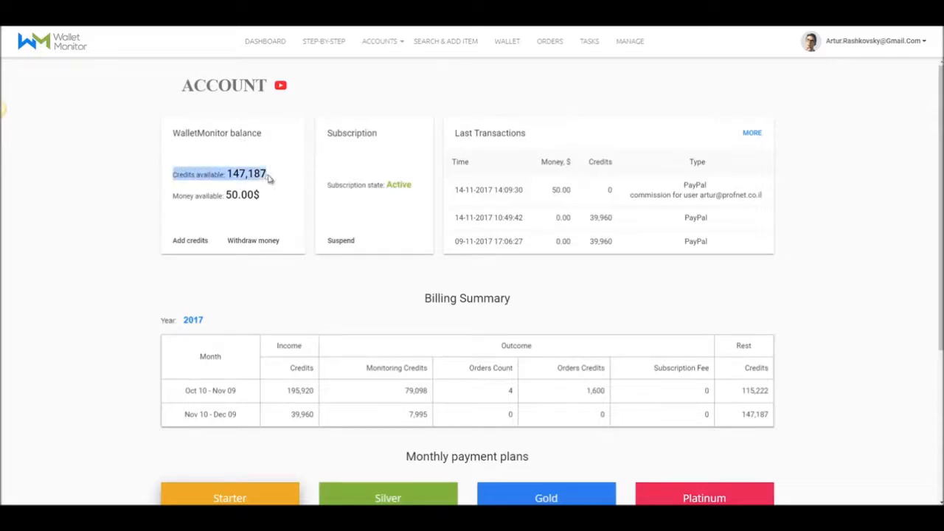
pyautogui.moveTo(185, 208)
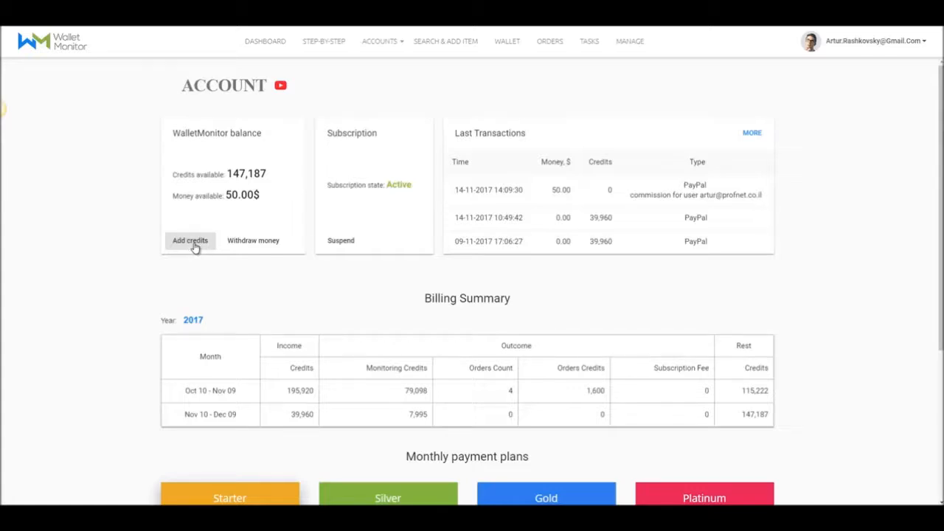
pyautogui.click(189, 240)
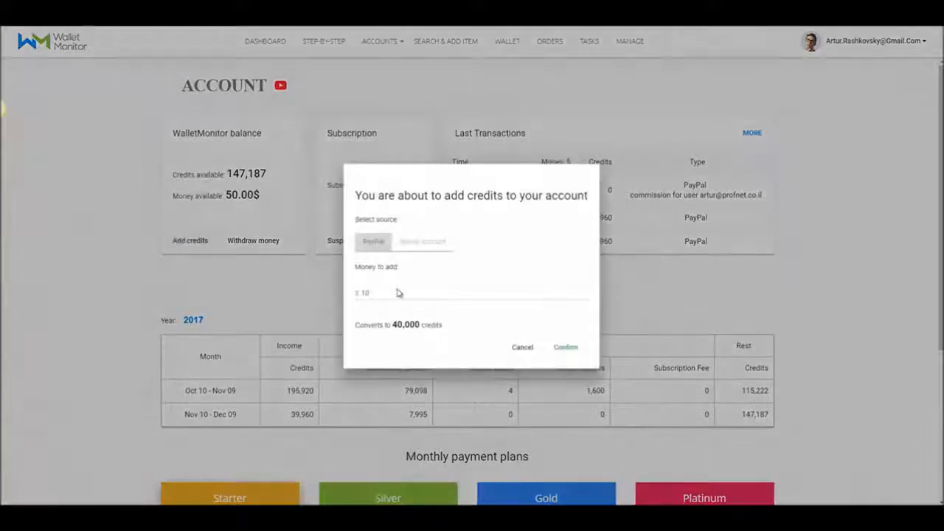
pyautogui.click(472, 292)
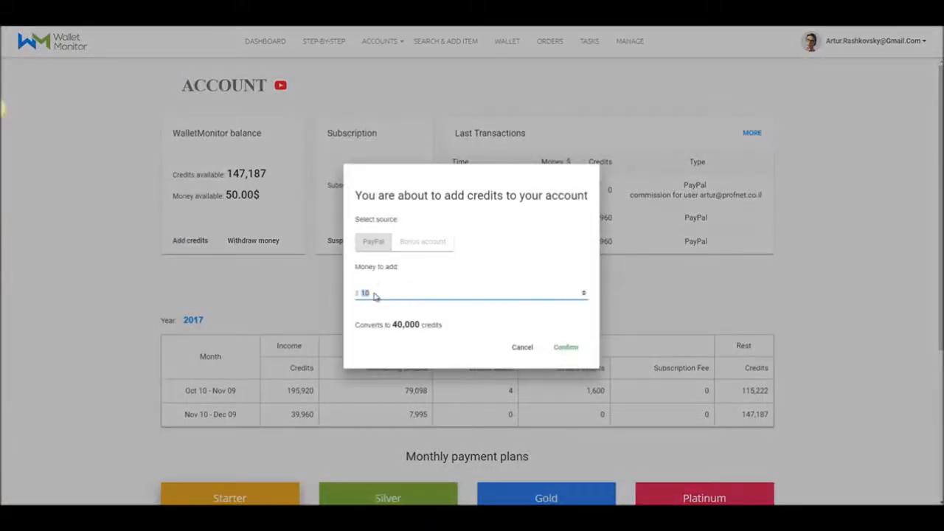
pyautogui.write('5')
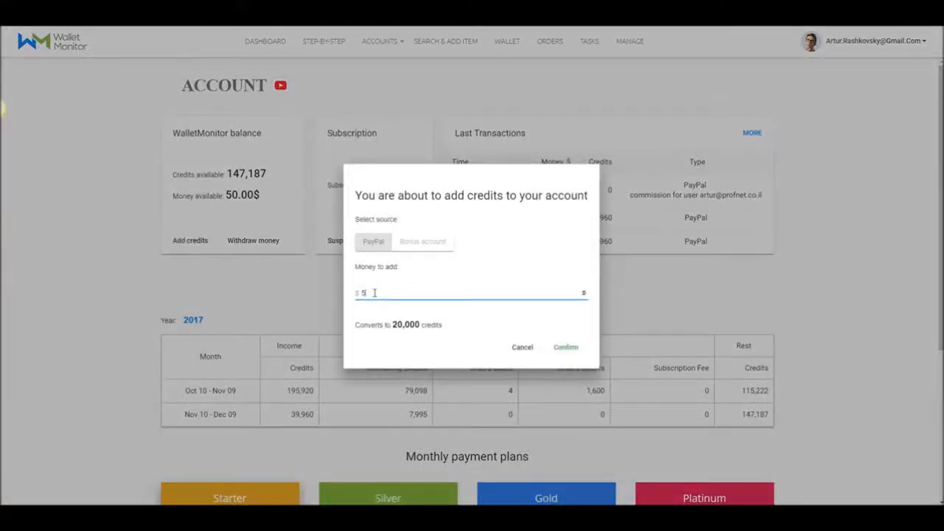
pyautogui.write('50')
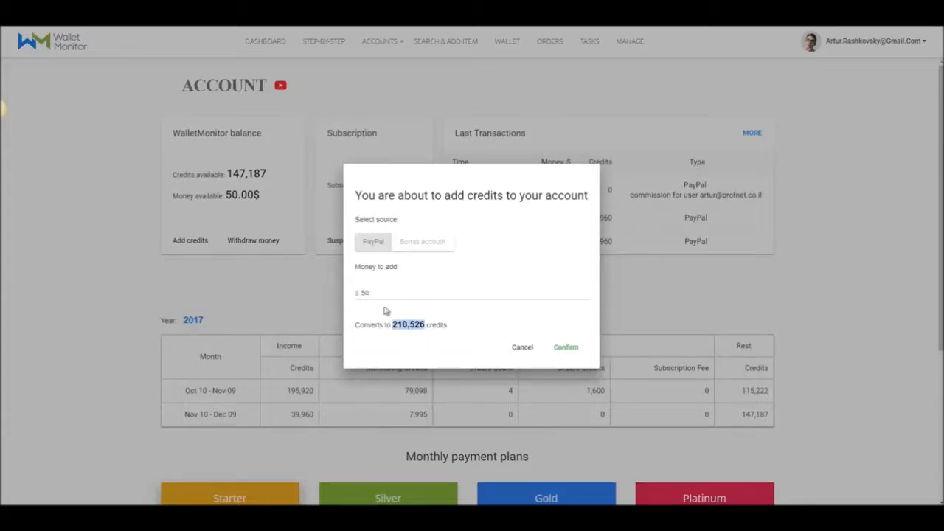
pyautogui.moveTo(375, 301)
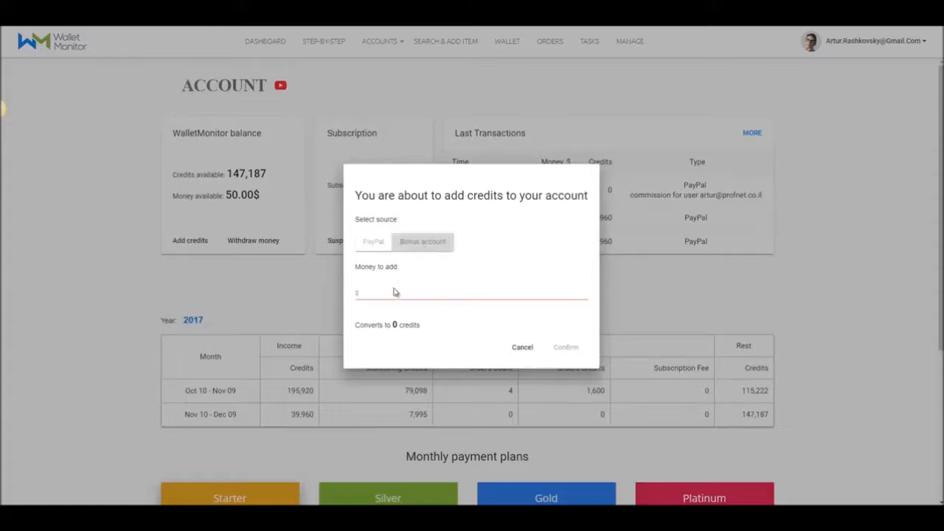
pyautogui.write('10')
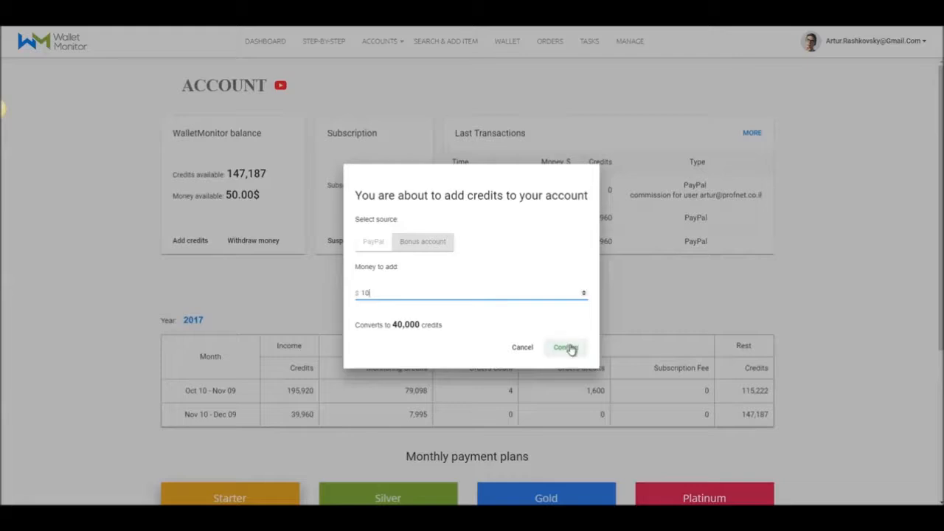
pyautogui.click(565, 346)
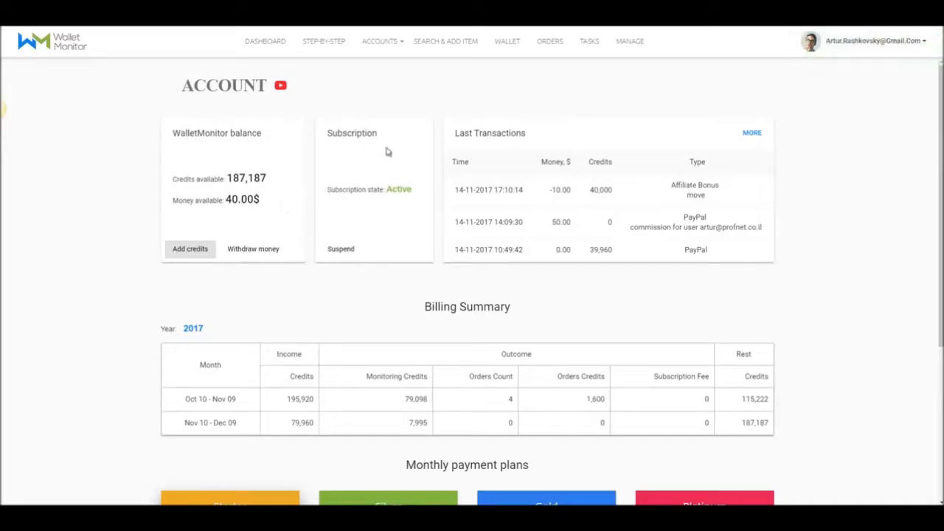
pyautogui.moveTo(389, 190)
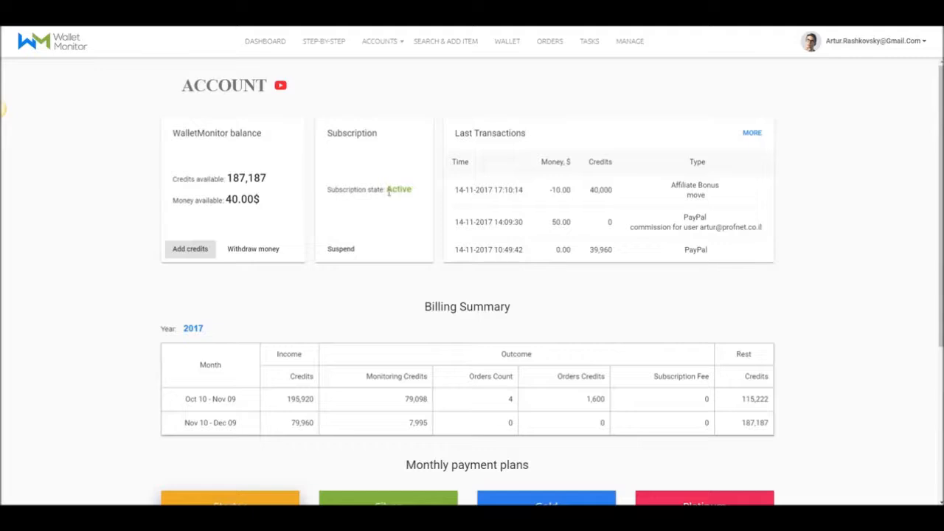
pyautogui.moveTo(407, 205)
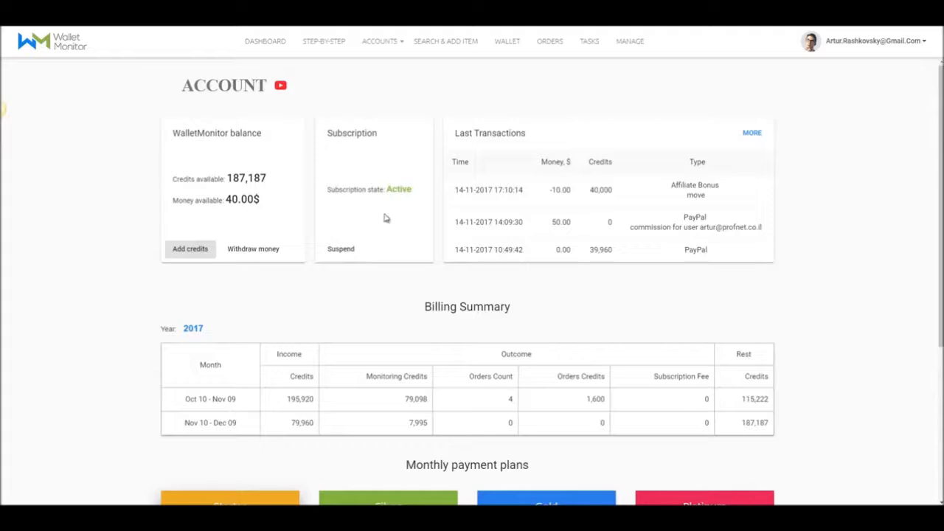
pyautogui.scroll(-3)
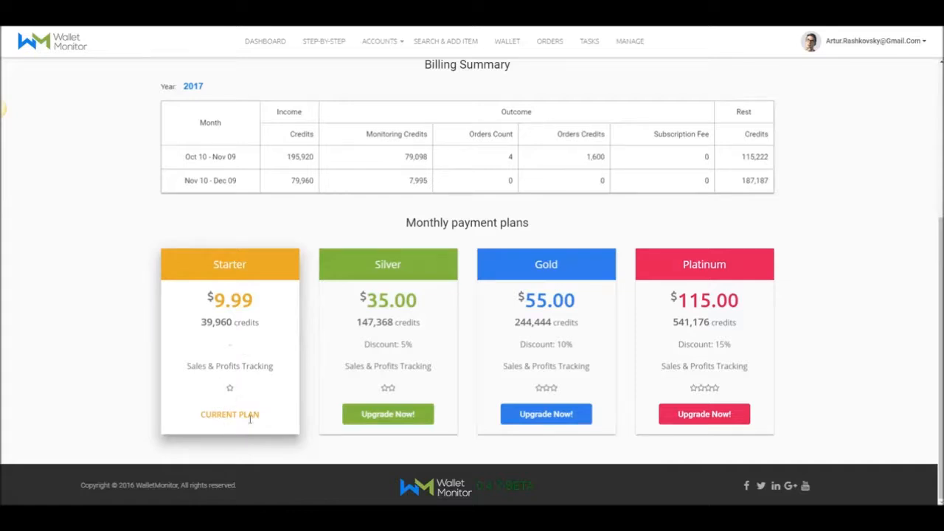
pyautogui.moveTo(321, 371)
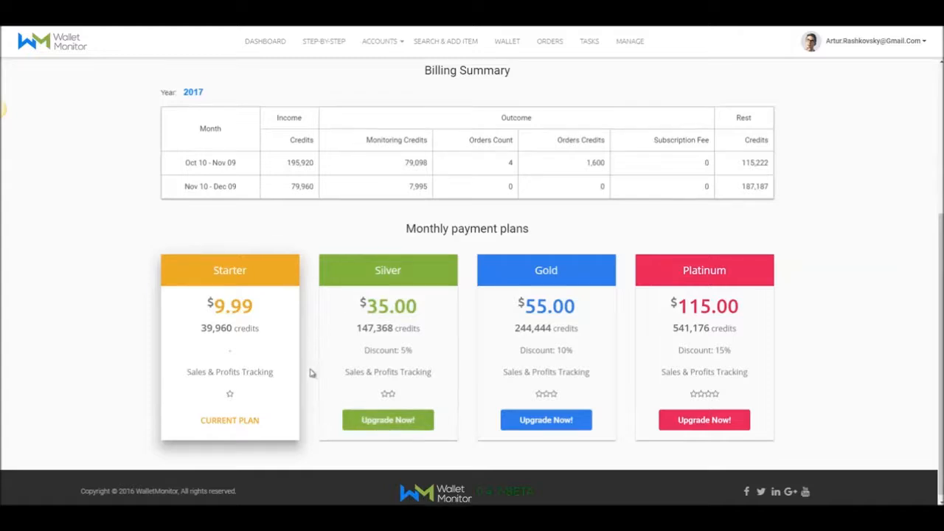
pyautogui.scroll(3)
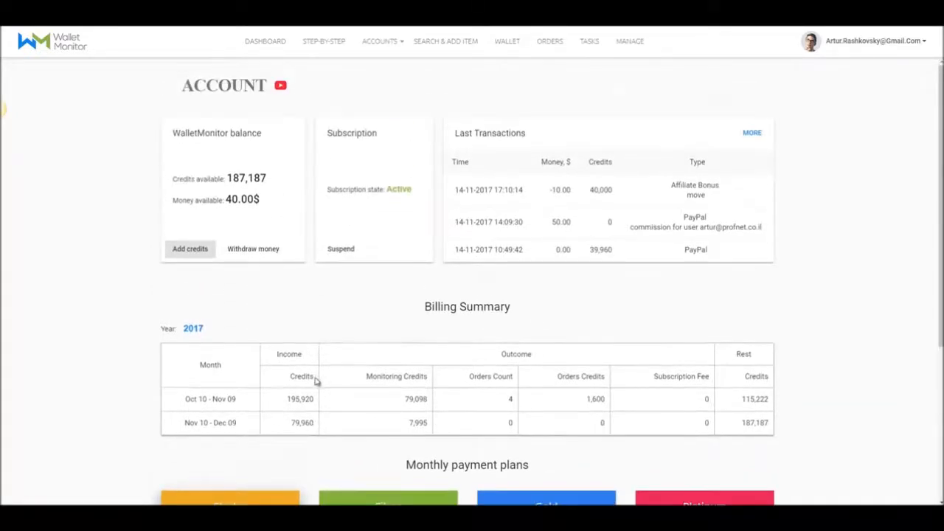
pyautogui.moveTo(589, 177)
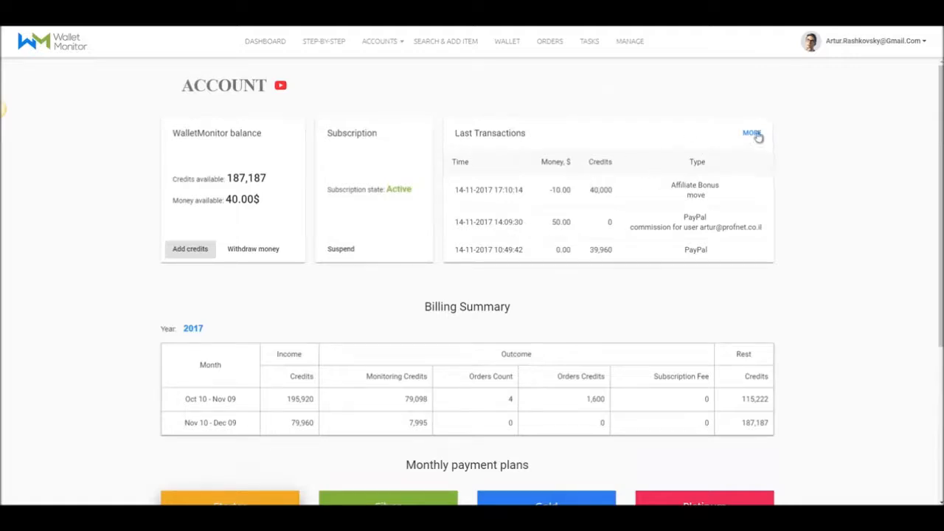
pyautogui.click(753, 133)
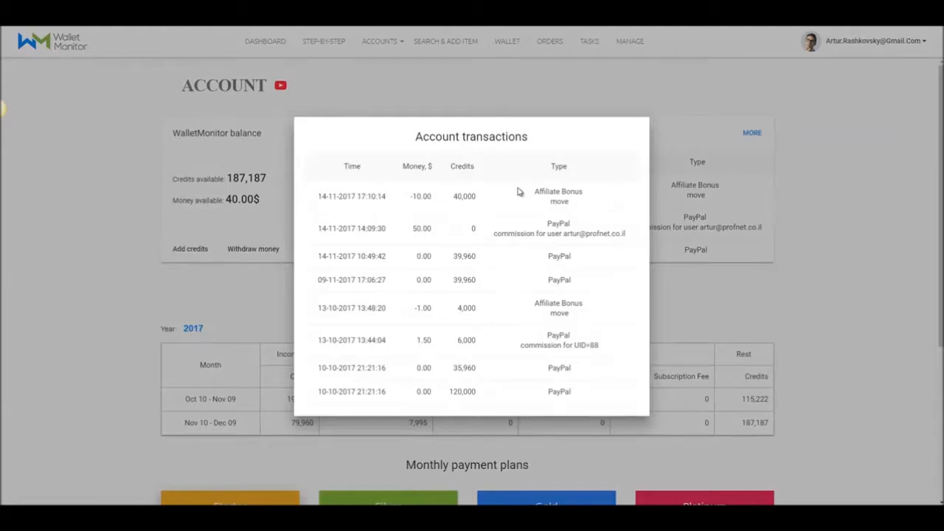
pyautogui.moveTo(502, 203)
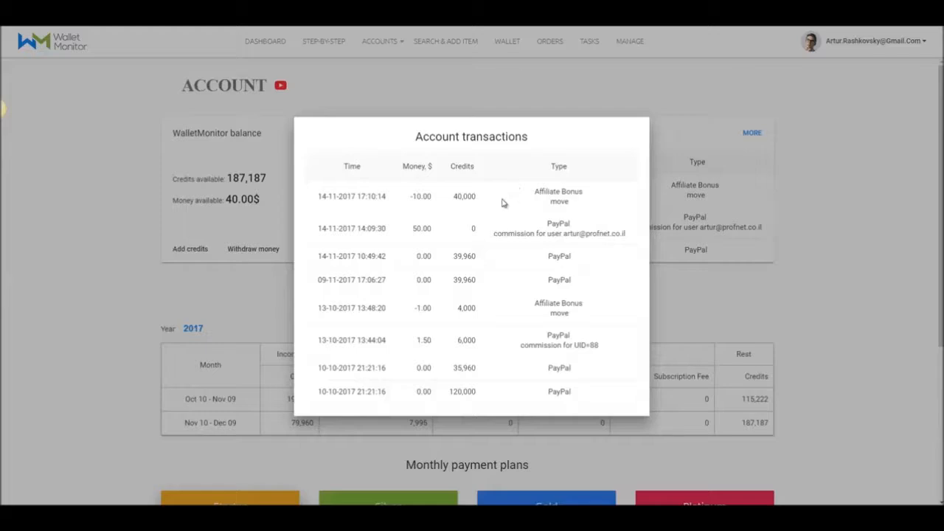
pyautogui.moveTo(455, 390)
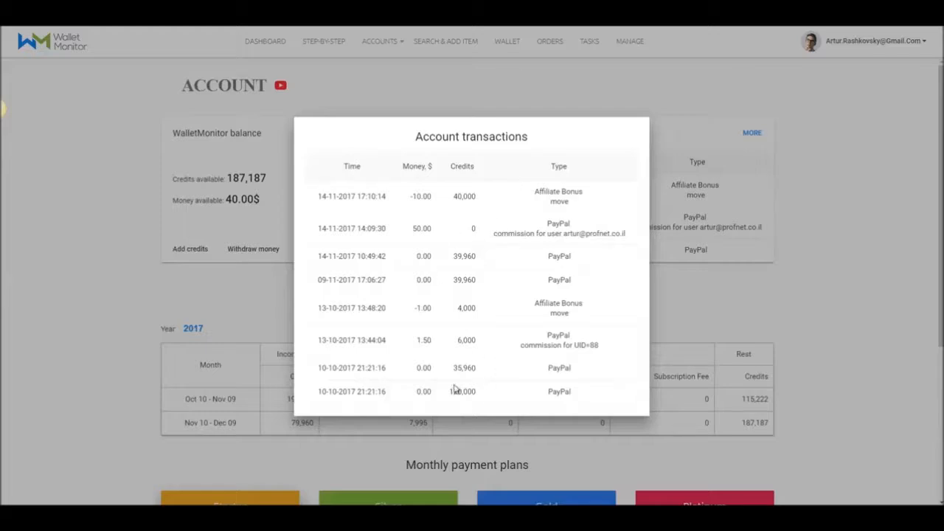
pyautogui.moveTo(446, 216)
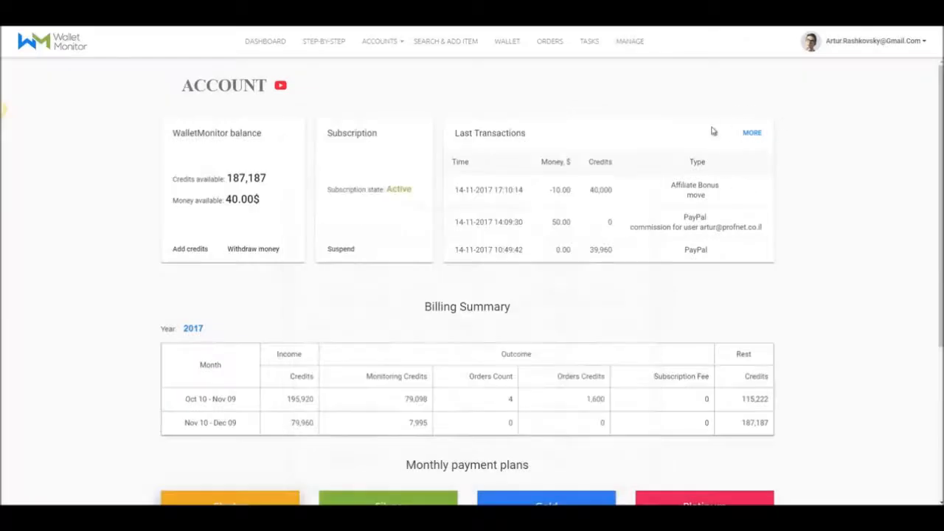
pyautogui.scroll(-3)
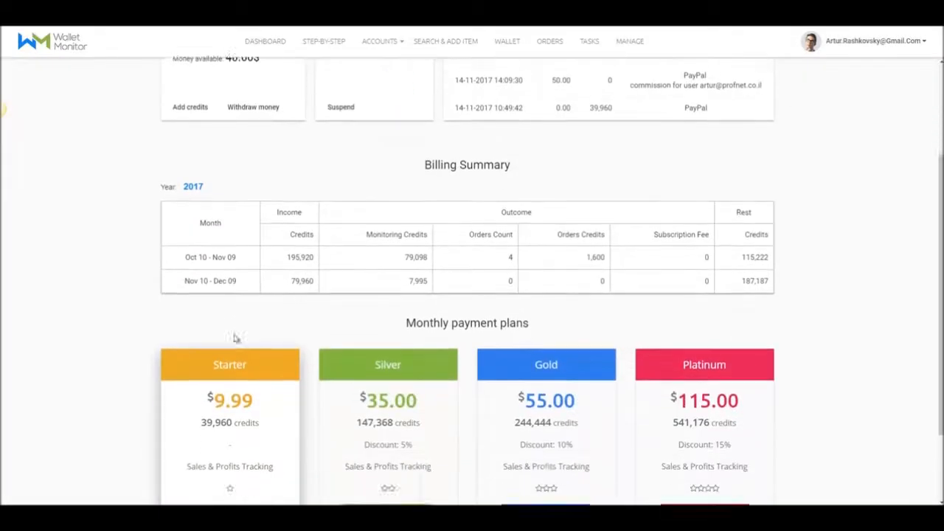
# - Highlight the Oct 10 – Nov 09 figures: 195,920 credits in and 79,098 monitoring
pyautogui.scroll(-3)
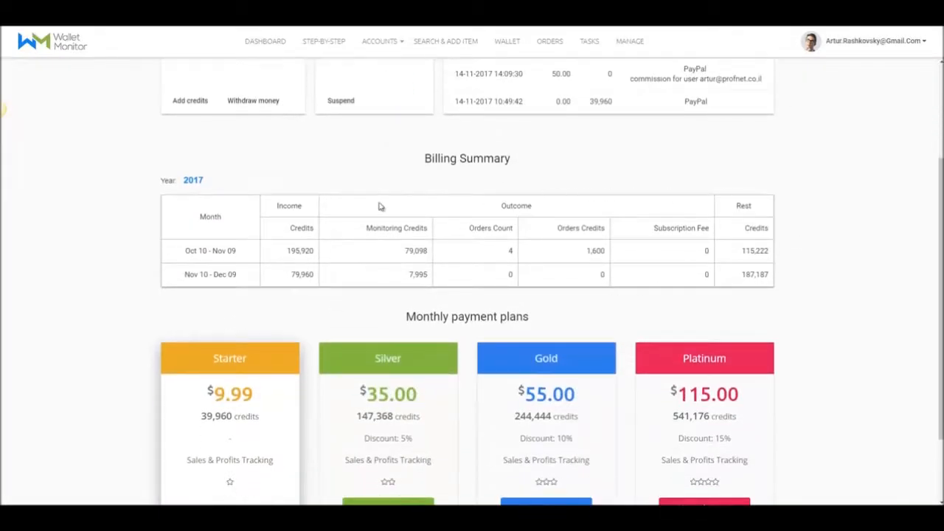
pyautogui.moveTo(210, 254)
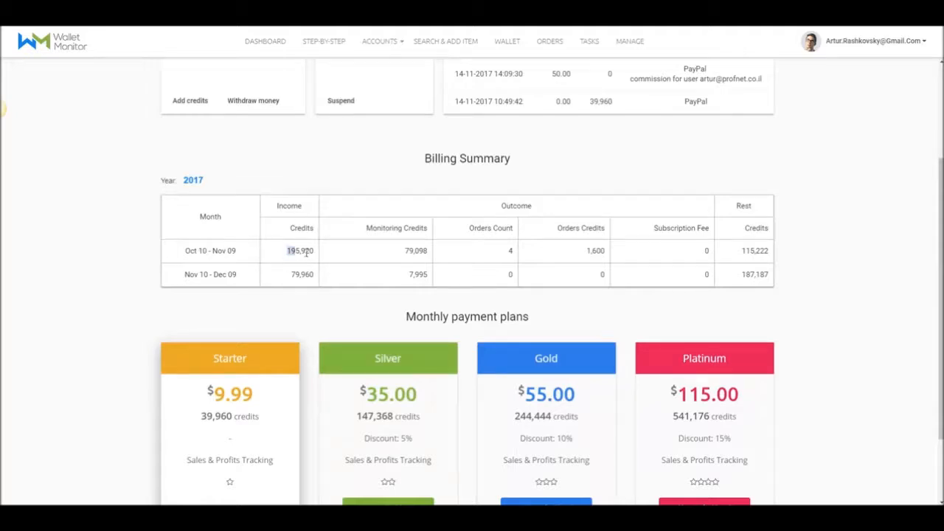
pyautogui.doubleClick(300, 251)
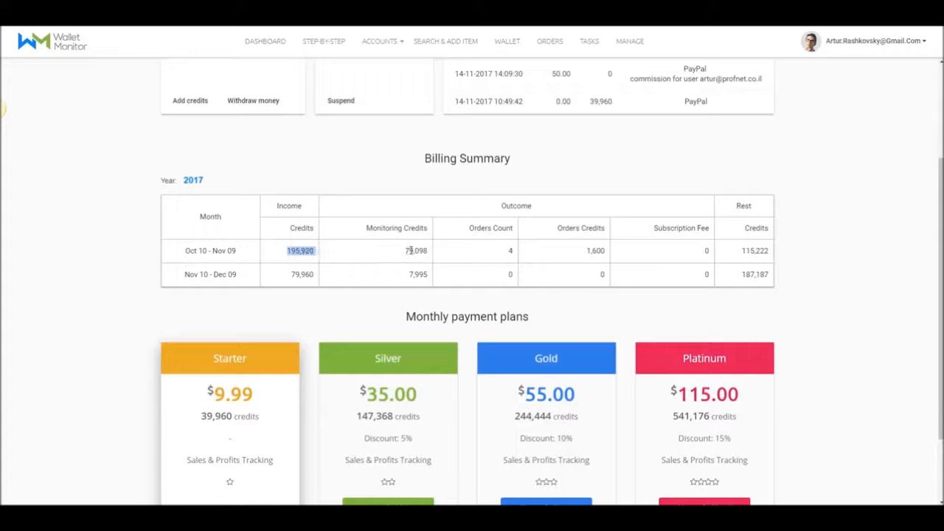
pyautogui.doubleClick(416, 251)
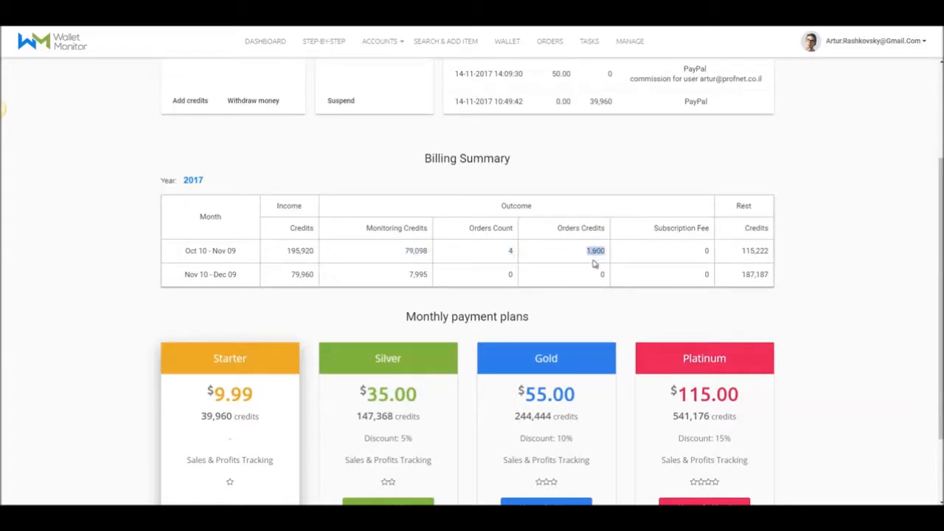
pyautogui.moveTo(608, 242)
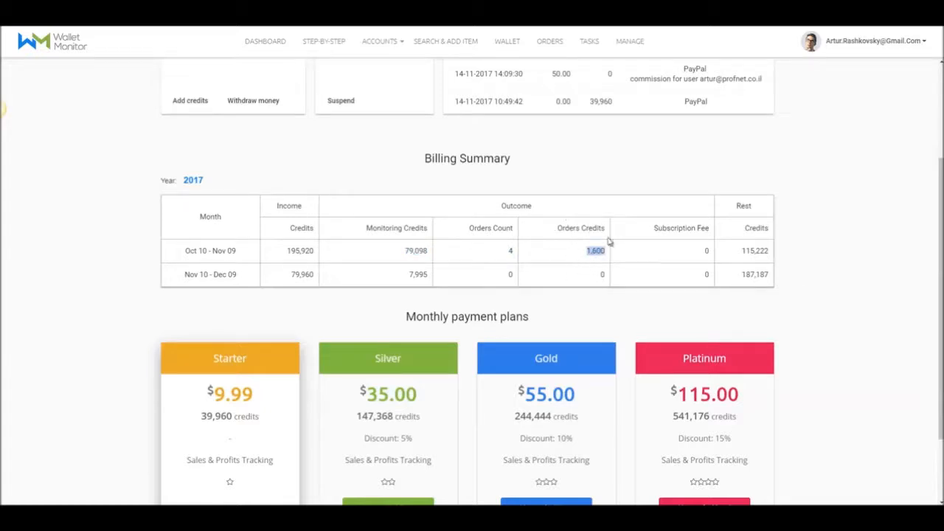
pyautogui.moveTo(706, 251)
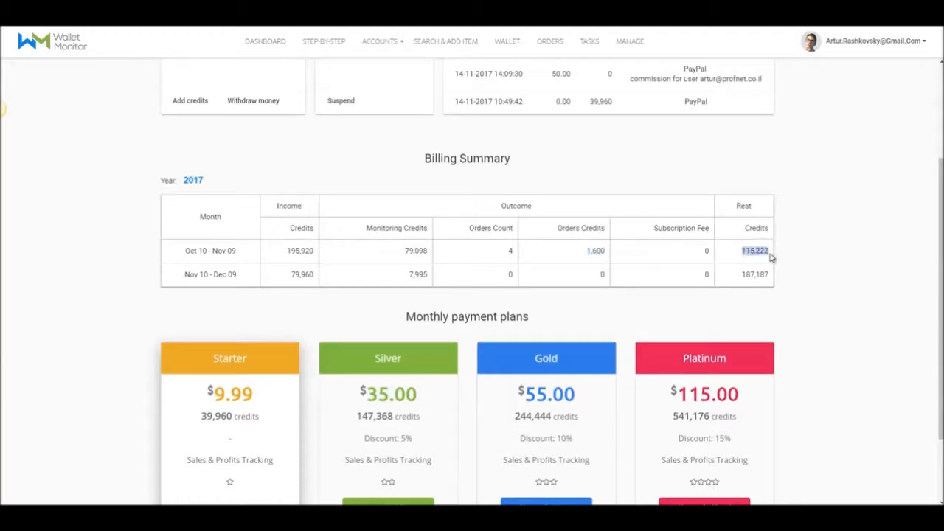
pyautogui.moveTo(814, 253)
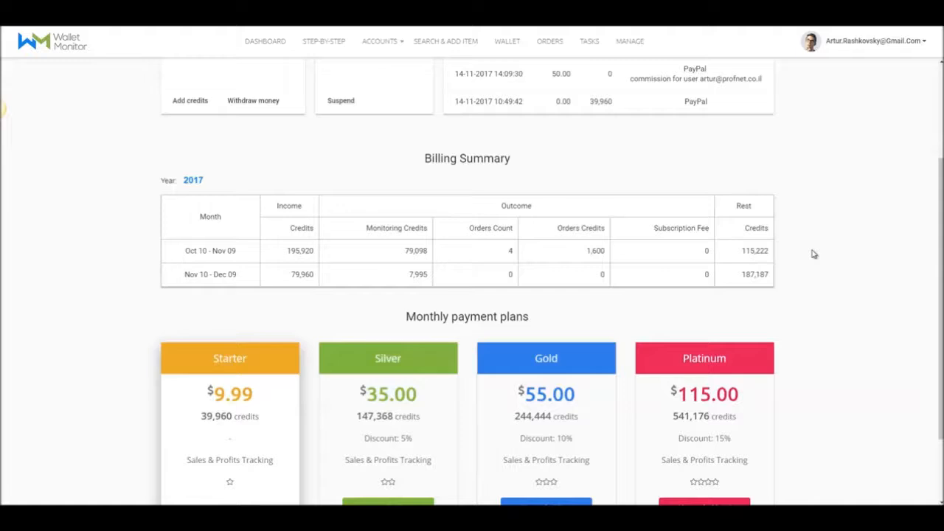
# - Scroll through the Starter, Silver, Gold and Platinum plan cards, then back to the Account overview
pyautogui.scroll(-3)
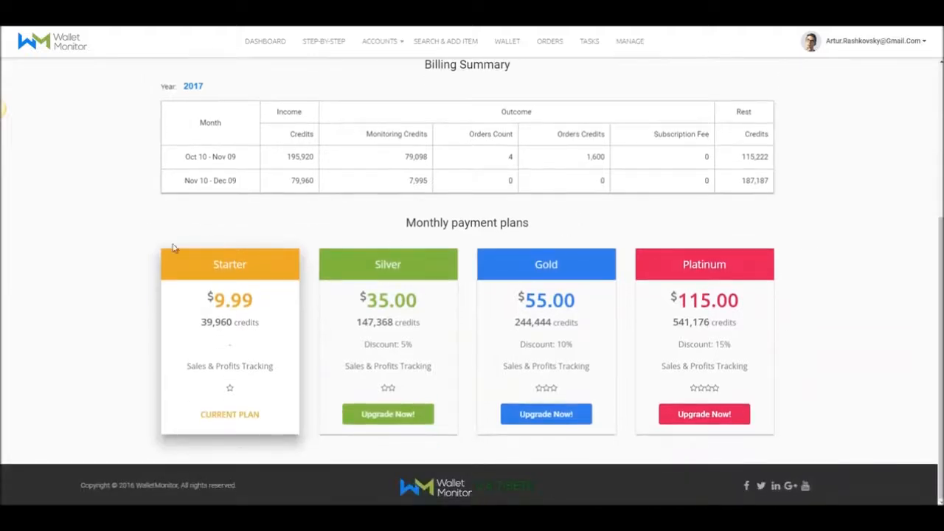
pyautogui.moveTo(685, 260)
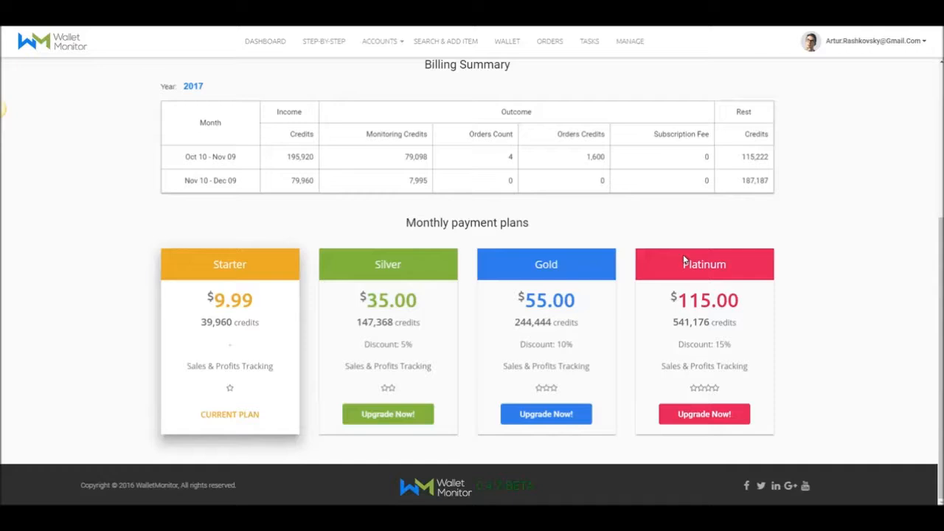
pyautogui.moveTo(221, 246)
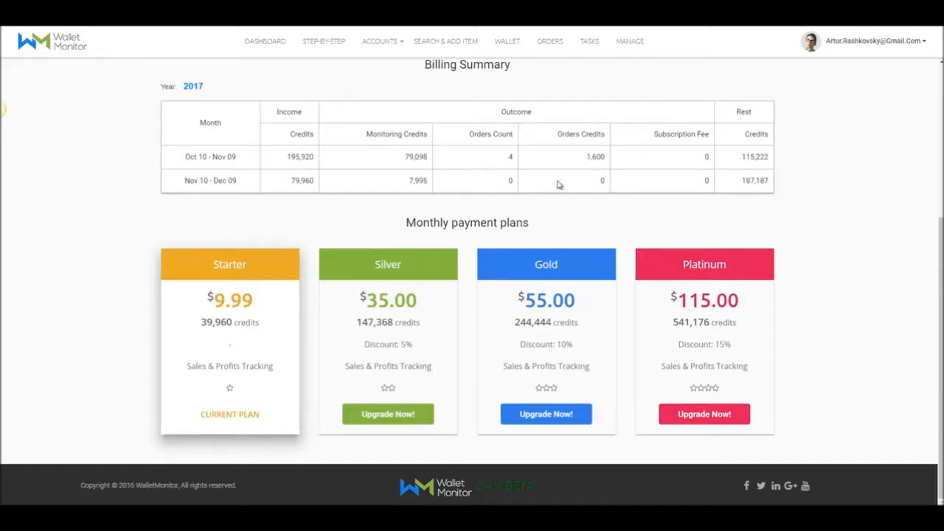
pyautogui.moveTo(351, 399)
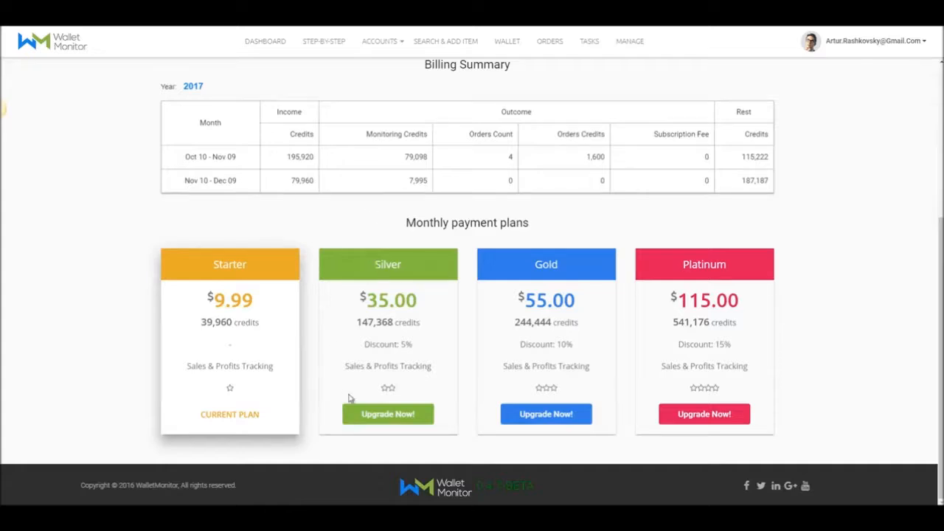
pyautogui.moveTo(411, 269)
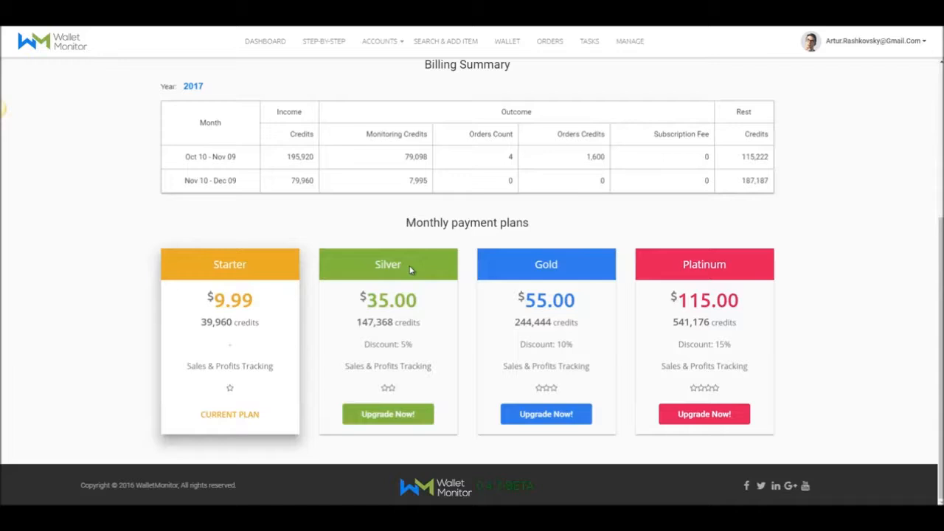
pyautogui.scroll(3)
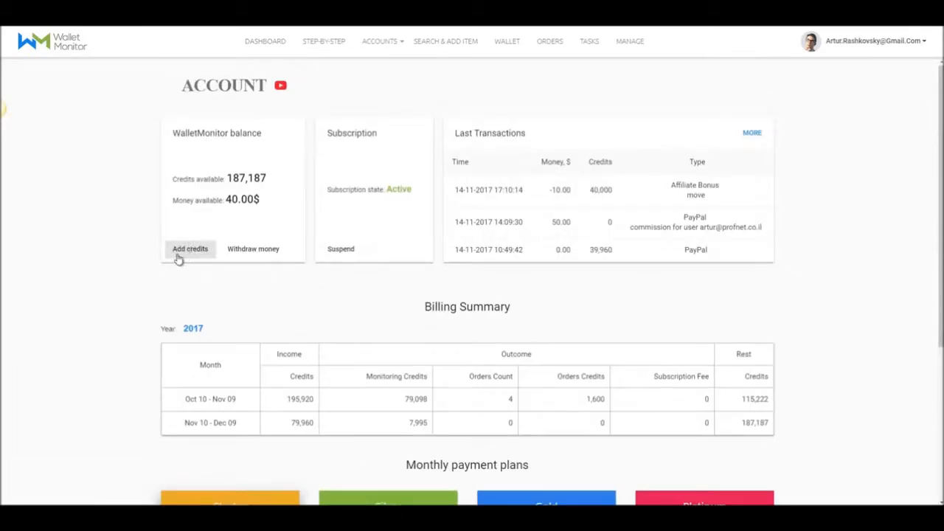
pyautogui.click(188, 248)
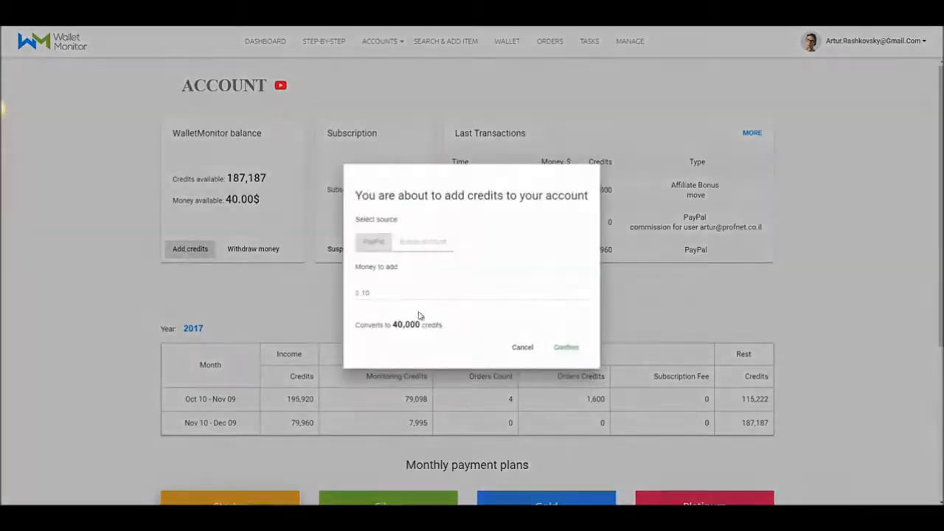
pyautogui.moveTo(522, 348)
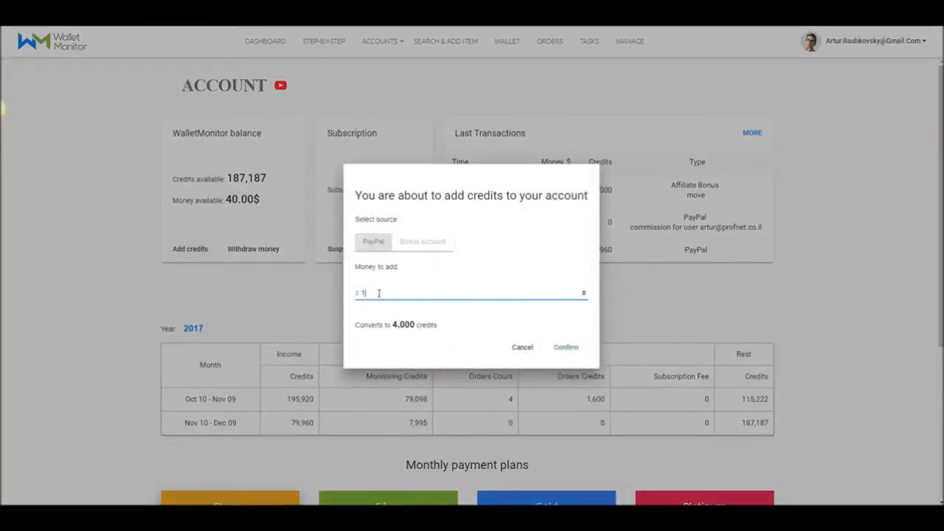
pyautogui.click(566, 347)
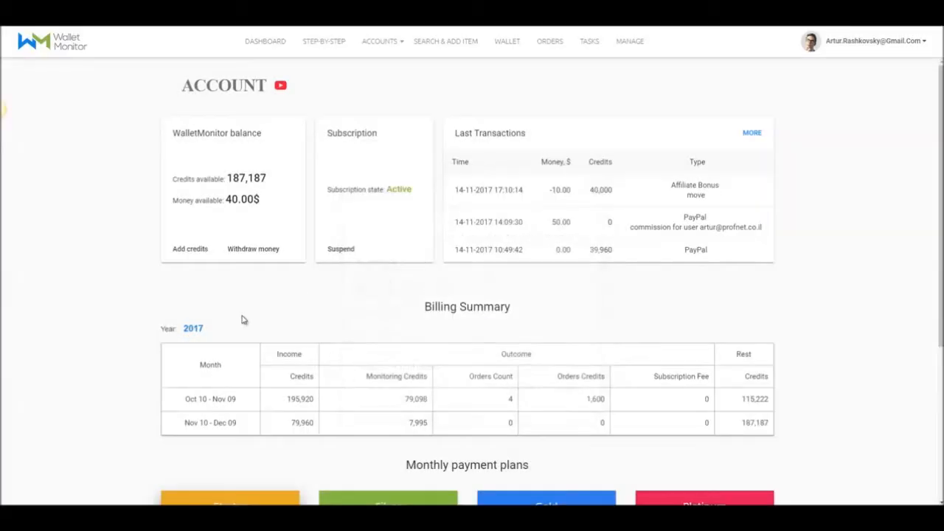
pyautogui.moveTo(150, 215)
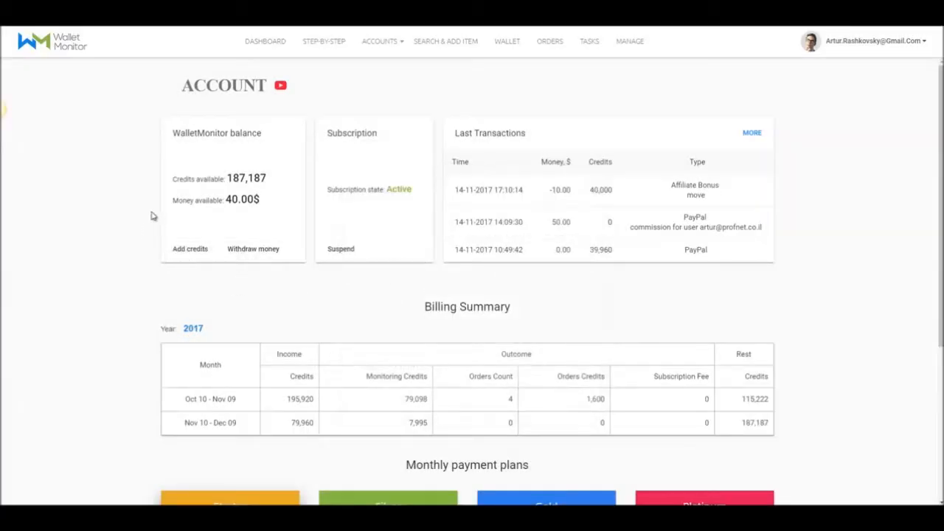
pyautogui.moveTo(189, 200)
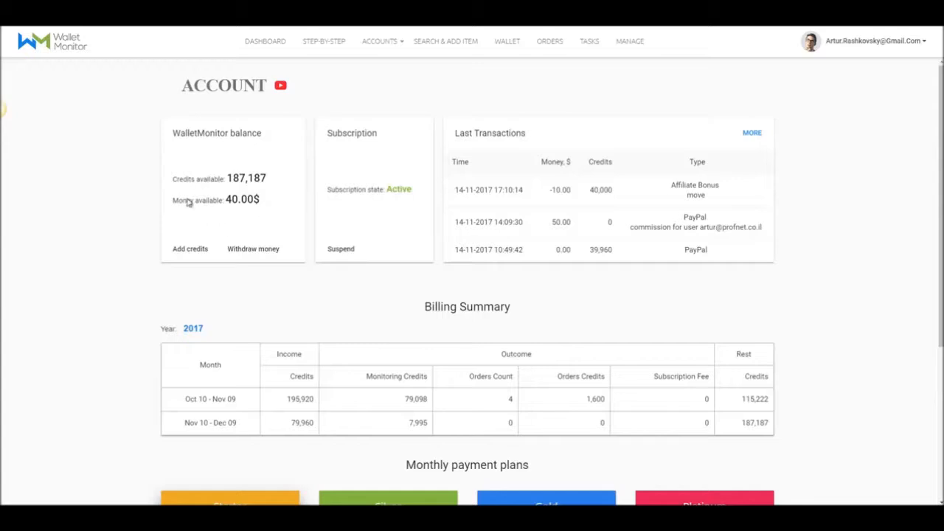
pyautogui.moveTo(731, 230)
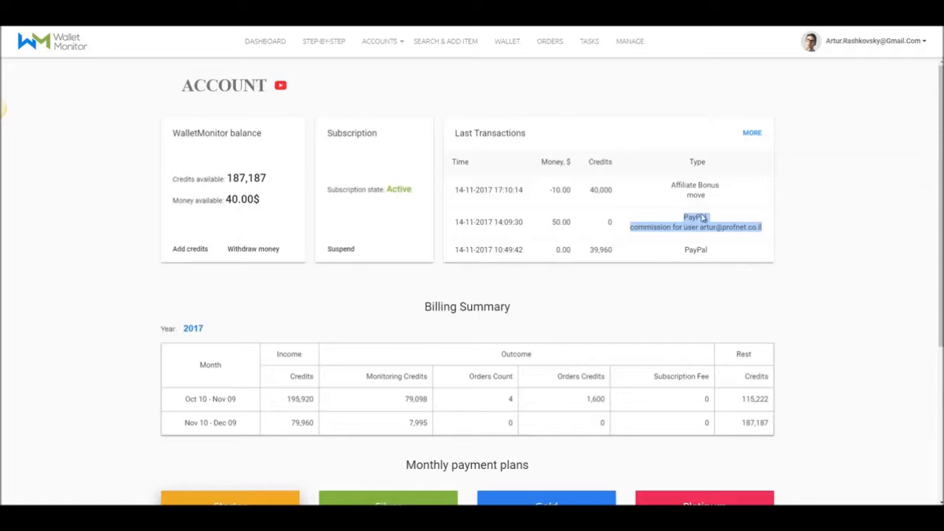
pyautogui.click(753, 132)
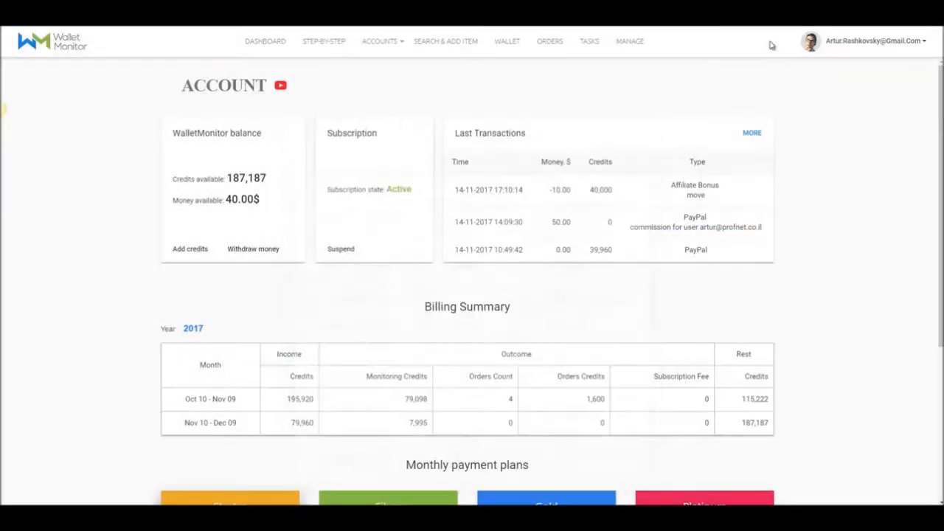
pyautogui.moveTo(754, 91)
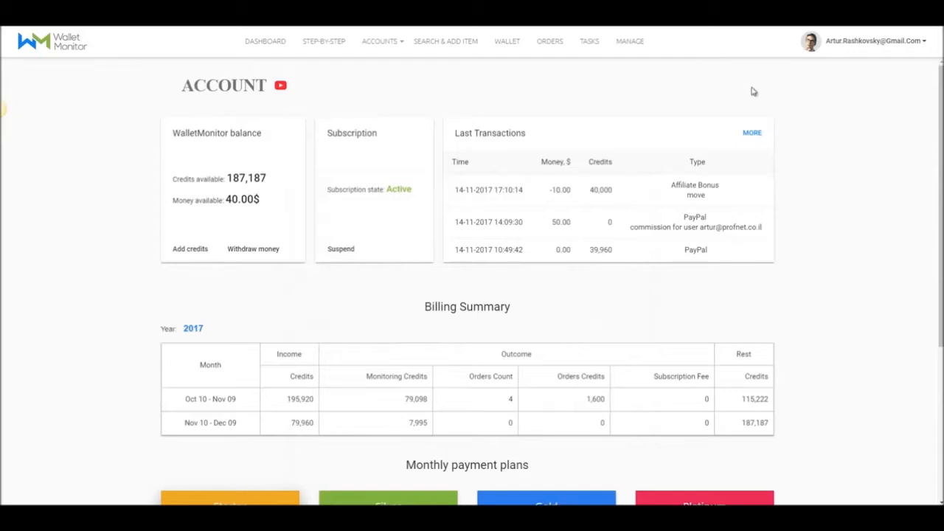
pyautogui.moveTo(735, 103)
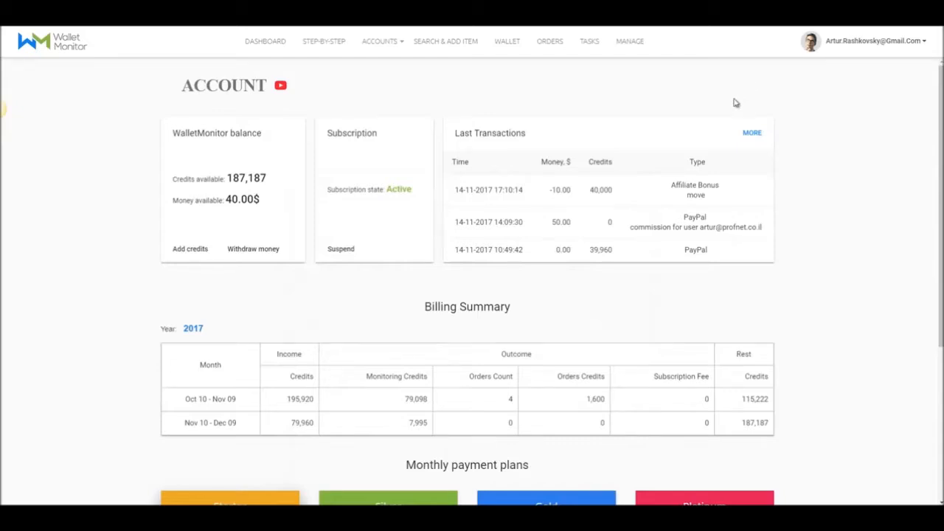
pyautogui.moveTo(773, 115)
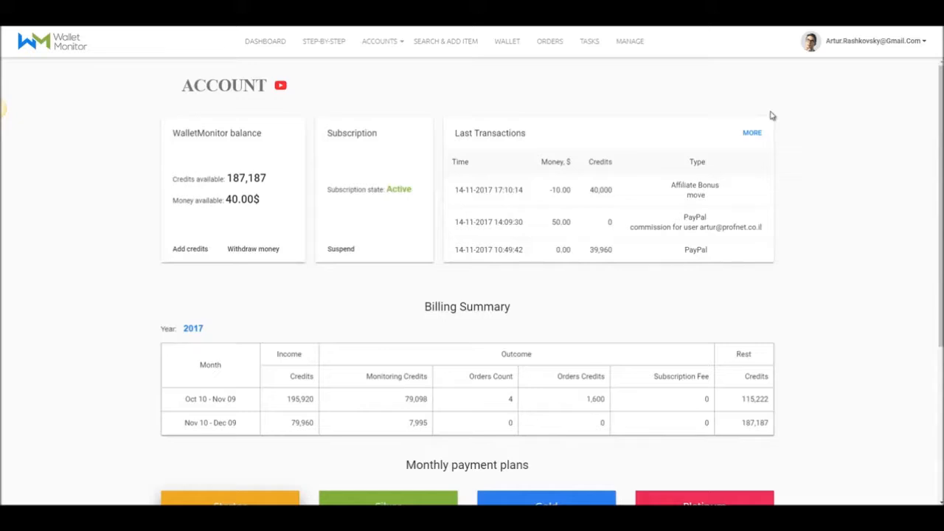
pyautogui.moveTo(778, 97)
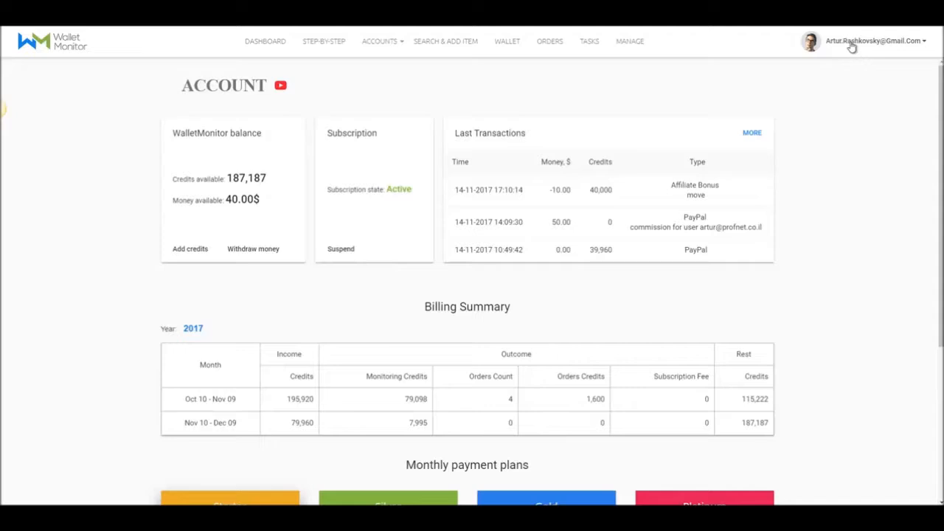
# - Choose Preferences from the account menu to reach User Settings with the affiliate link
pyautogui.click(874, 41)
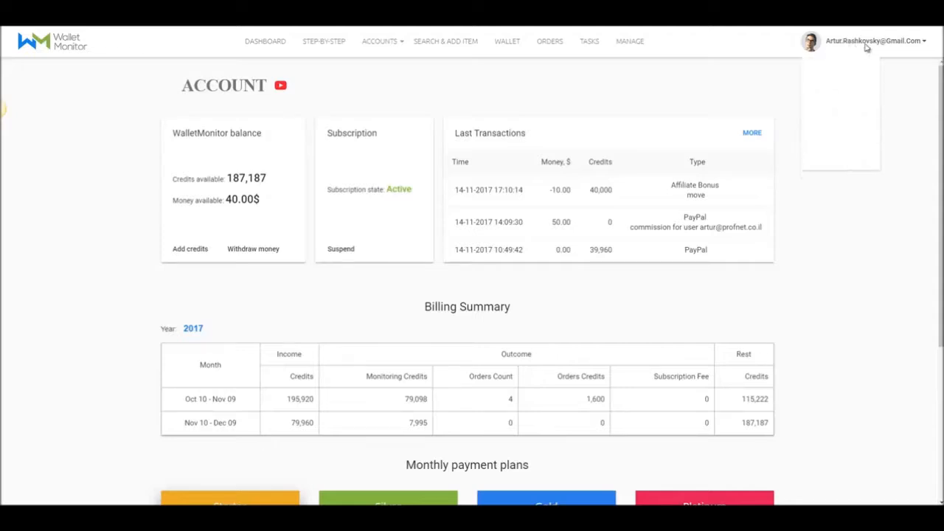
pyautogui.click(874, 41)
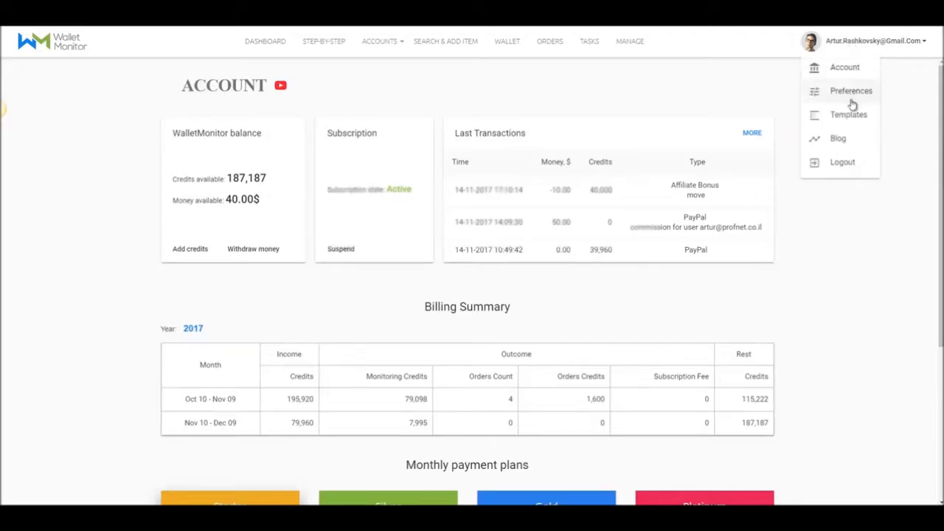
pyautogui.click(849, 92)
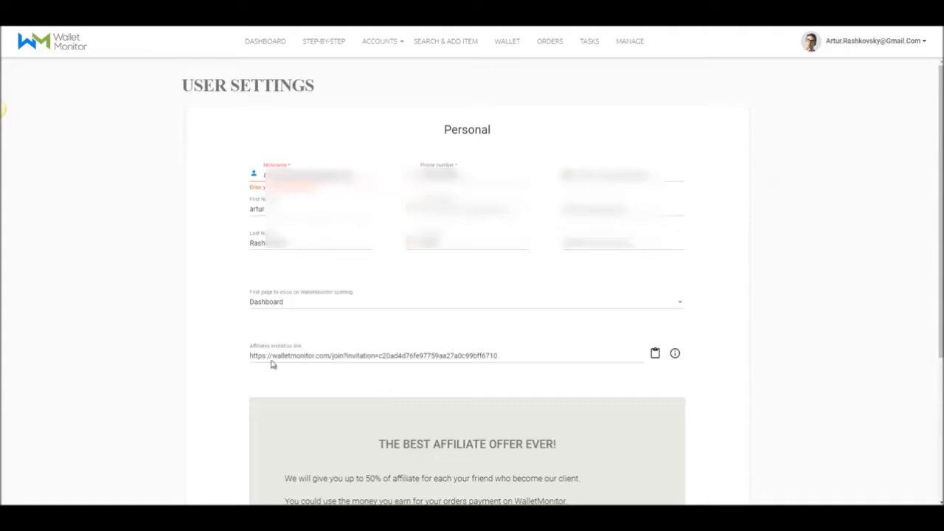
pyautogui.moveTo(490, 369)
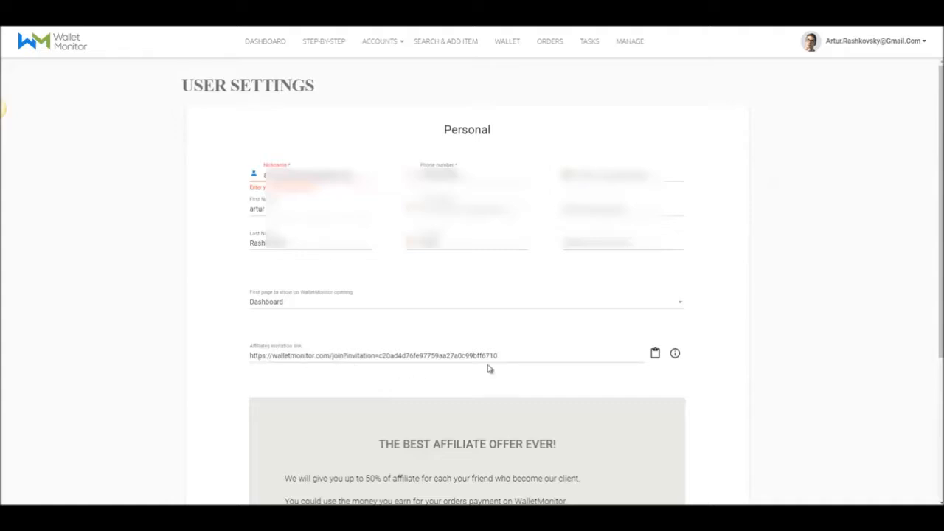